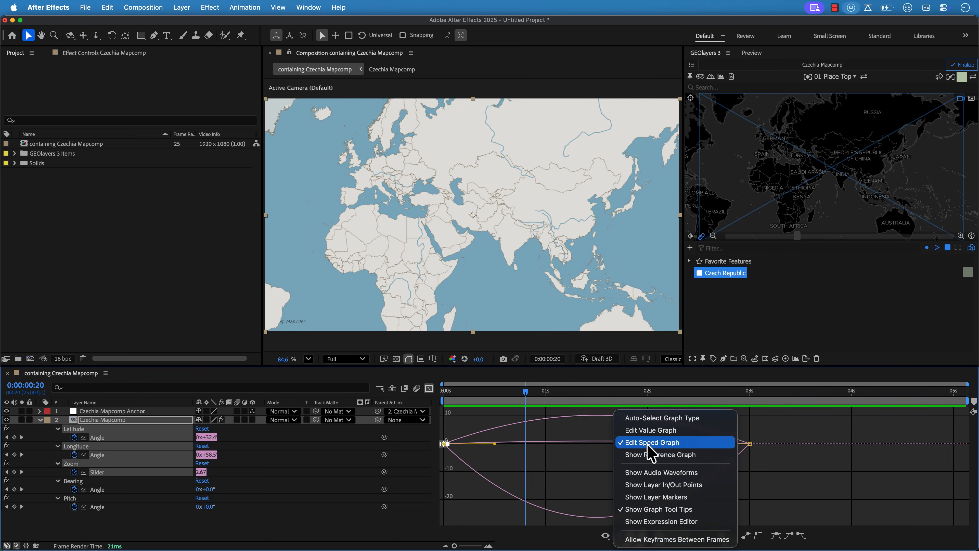
Step: Strengthen the ease on the Latitude/Longitude keyframes using the speed graph influence handles
left_click(651, 442)
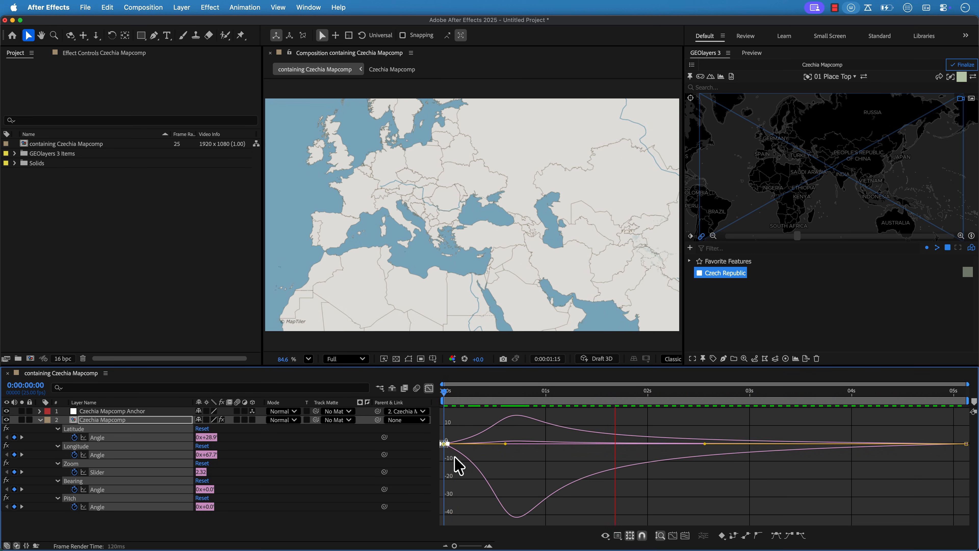
left_click(745, 391)
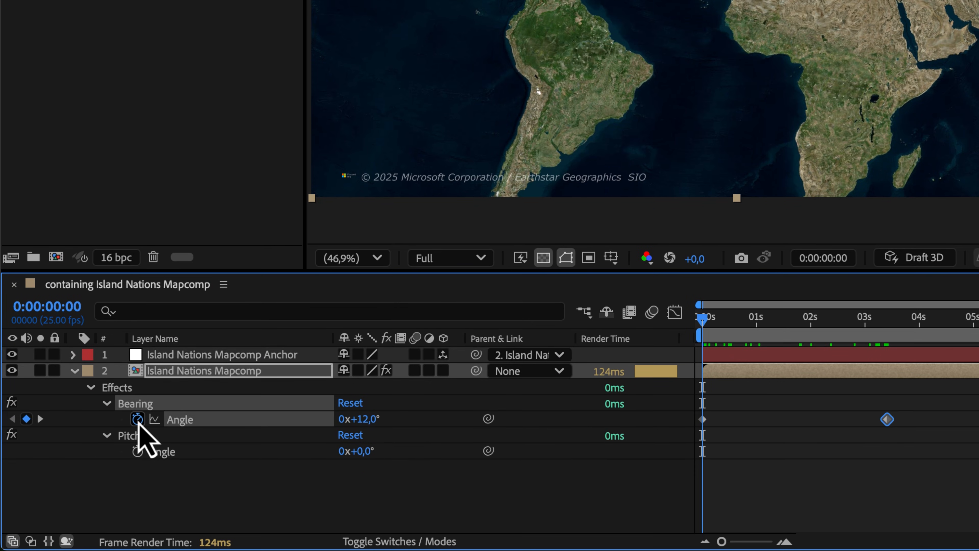
Step: Give the Bearing angle a loopOut() expression so the rotation repeats continuously
left_click(137, 419)
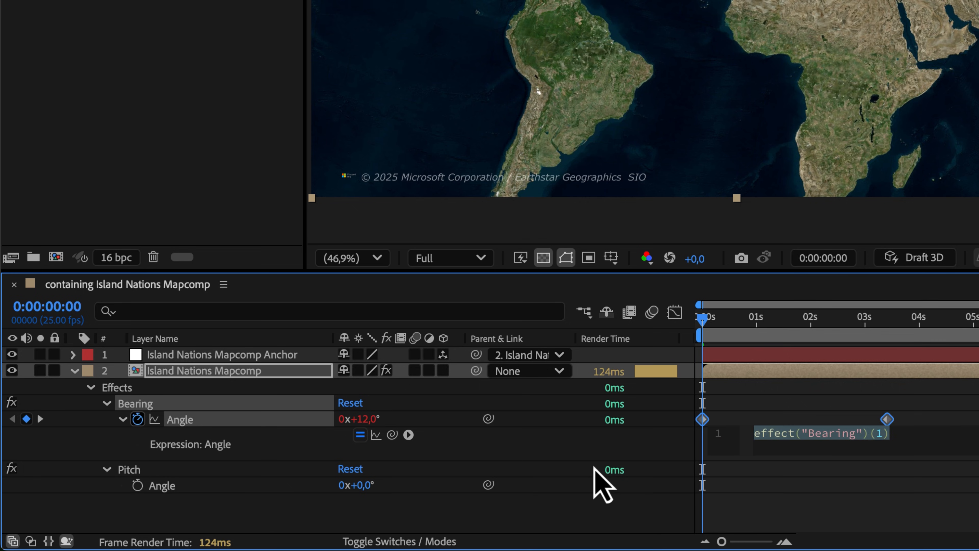
type("loop")
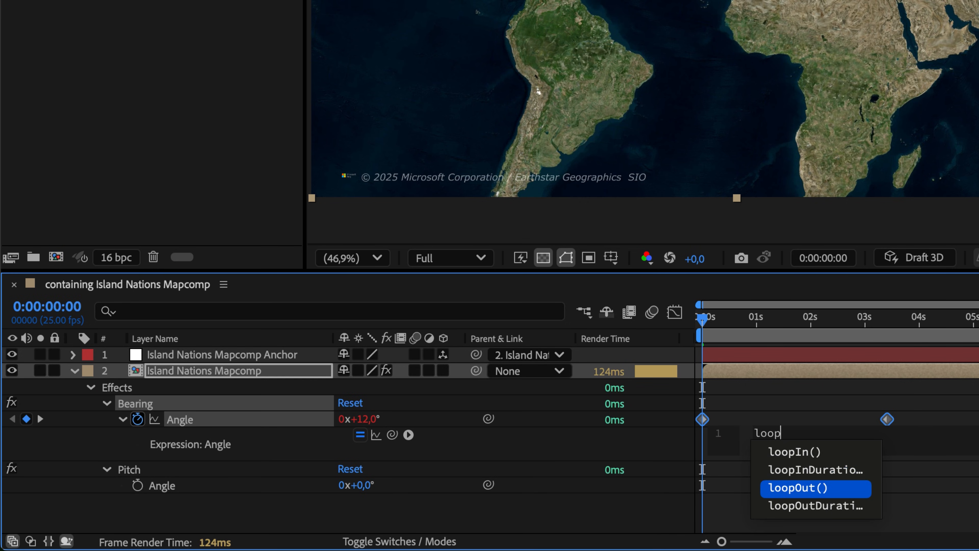
left_click(800, 488)
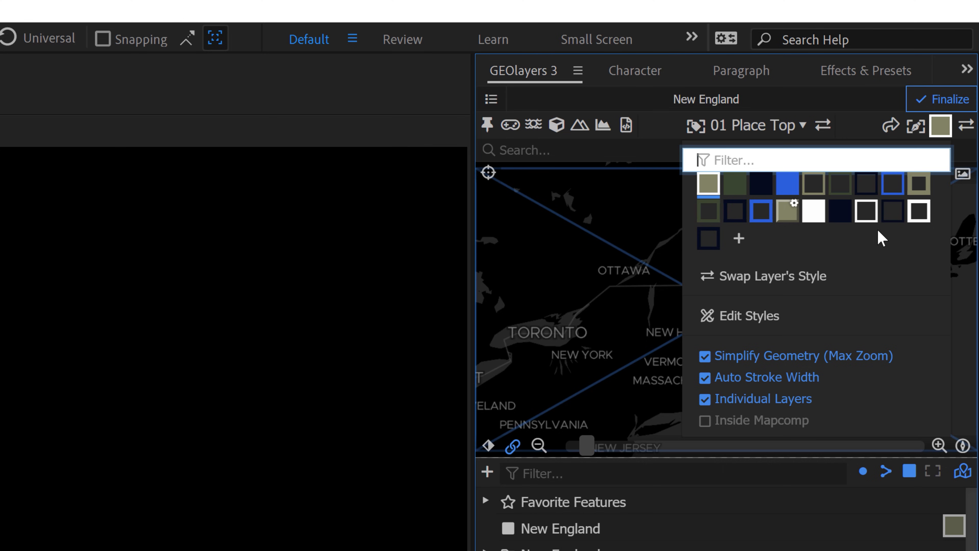
mouse_move(809, 256)
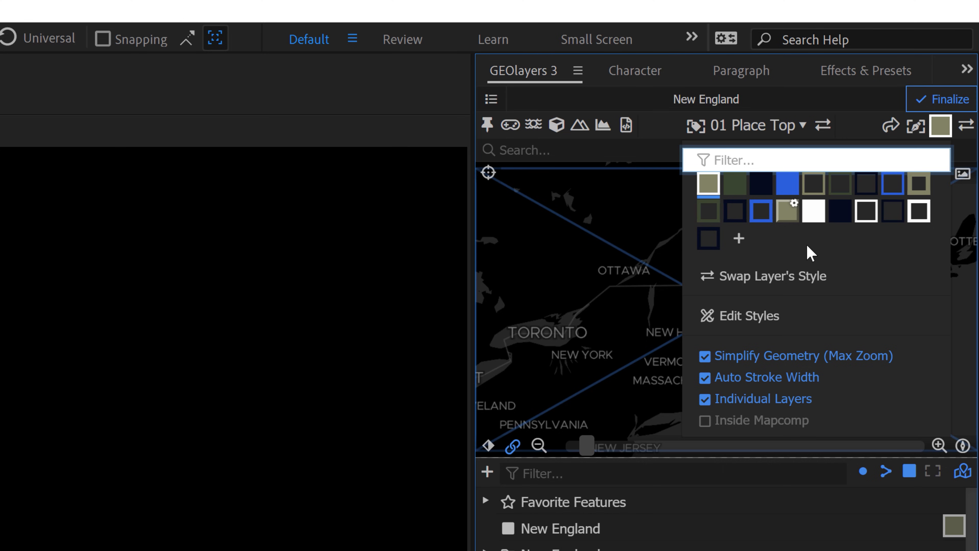
mouse_move(769, 259)
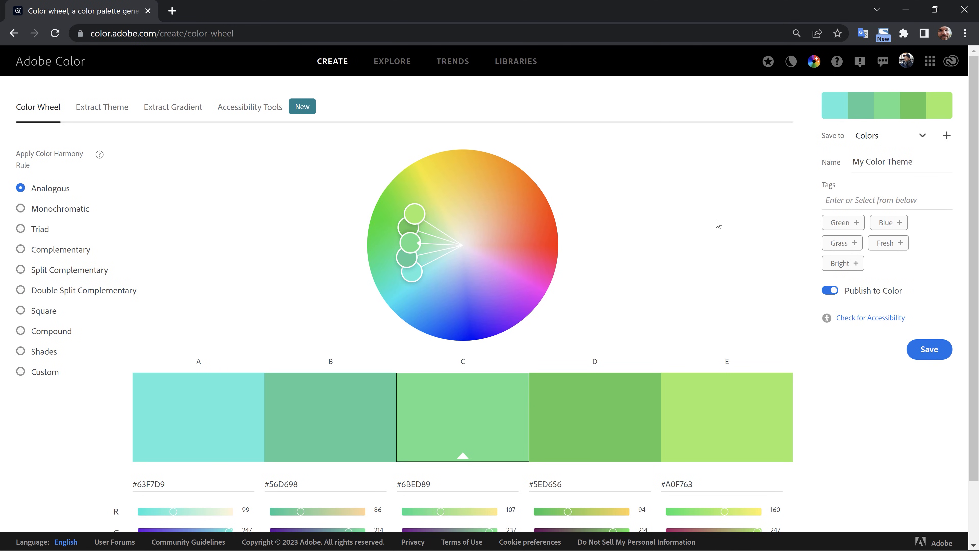
mouse_move(432, 397)
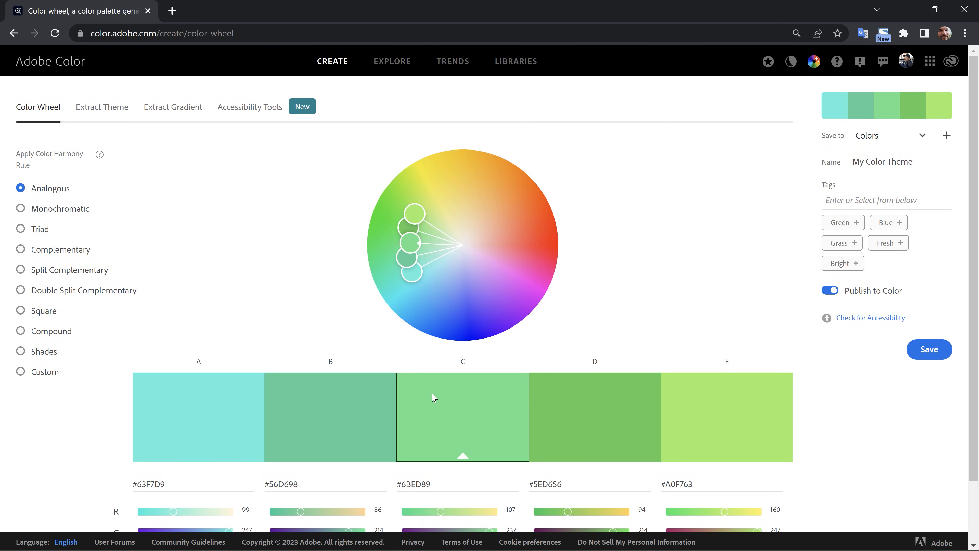
mouse_move(60, 213)
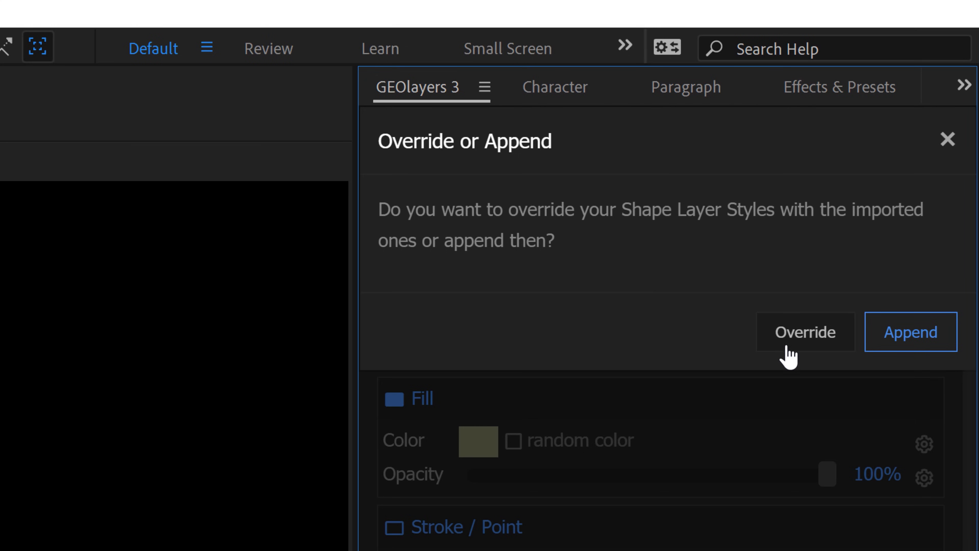
Step: Override the shape layer styles with the imported brown palette and apply the new style set
left_click(805, 332)
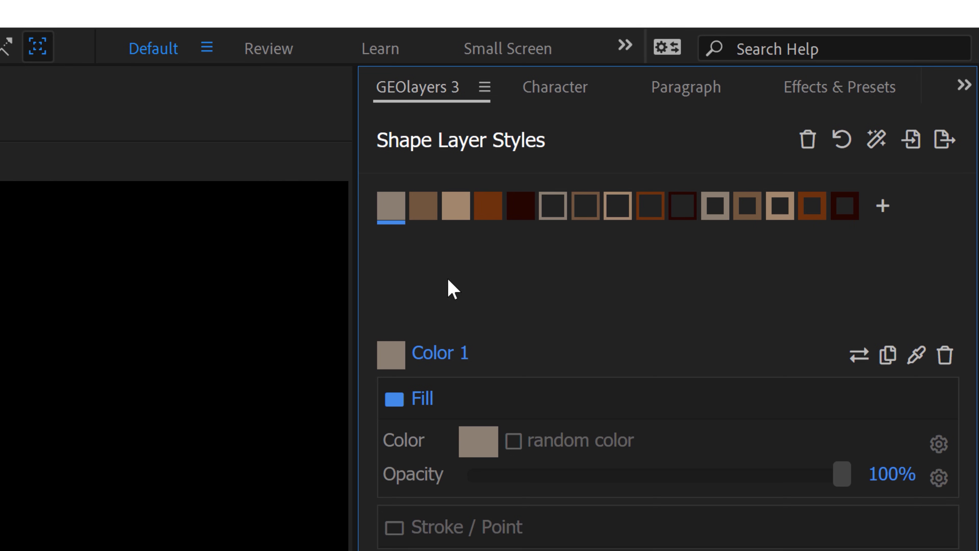
mouse_move(393, 201)
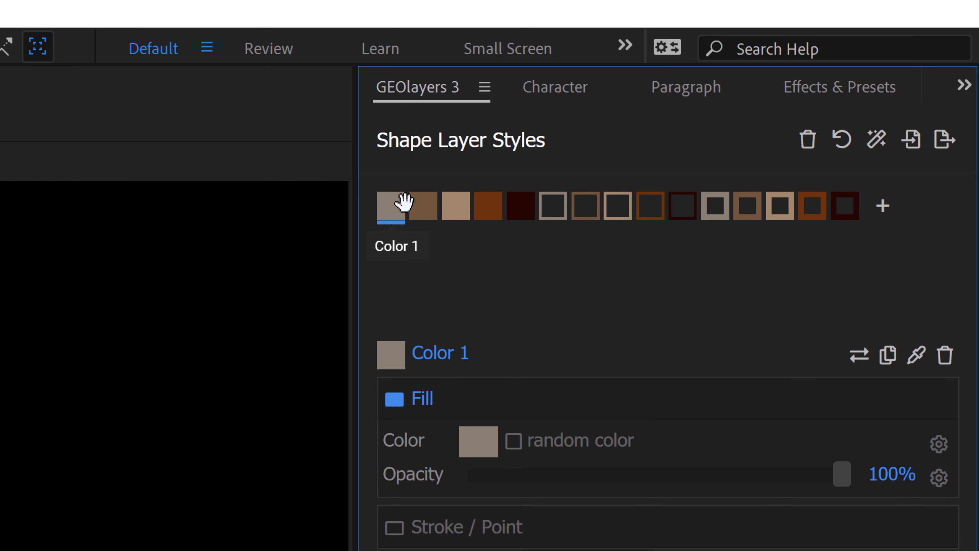
mouse_move(659, 209)
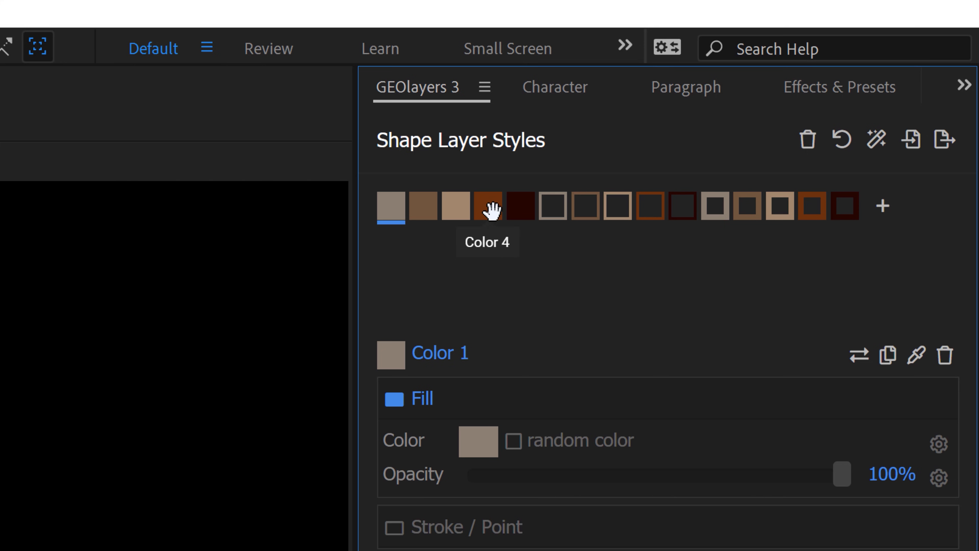
mouse_move(512, 210)
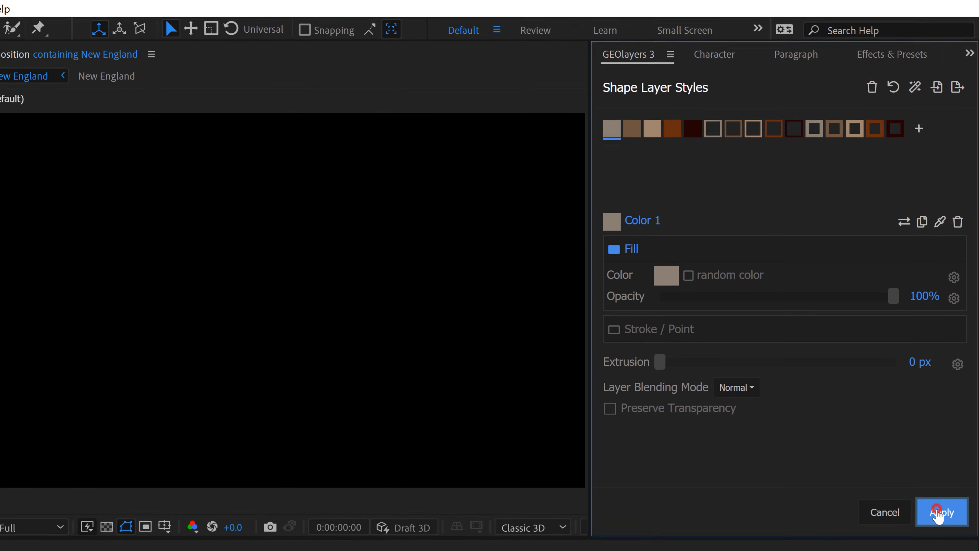
left_click(940, 512)
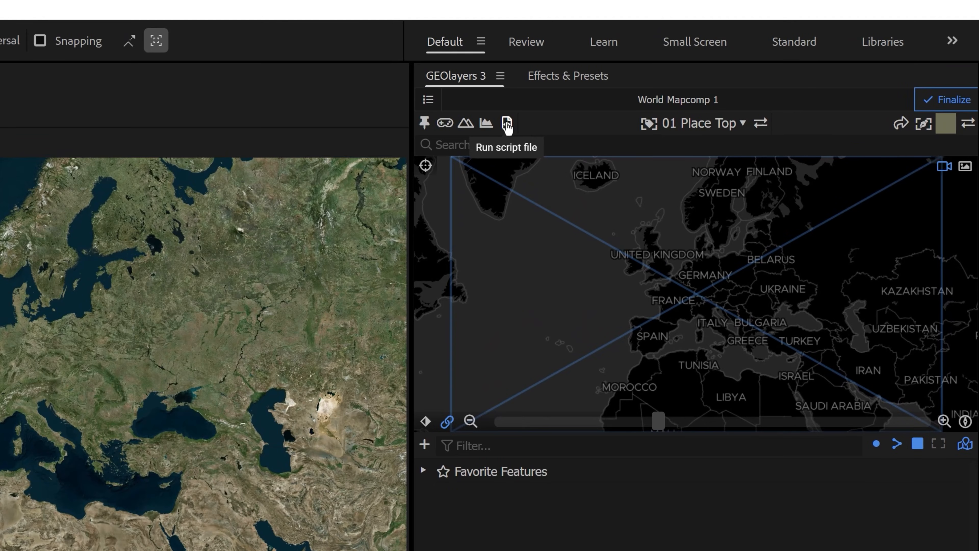
Step: Run the 'create 3d scene and camera' script, adding a Snow scene pinned to the world map
left_click(507, 123)
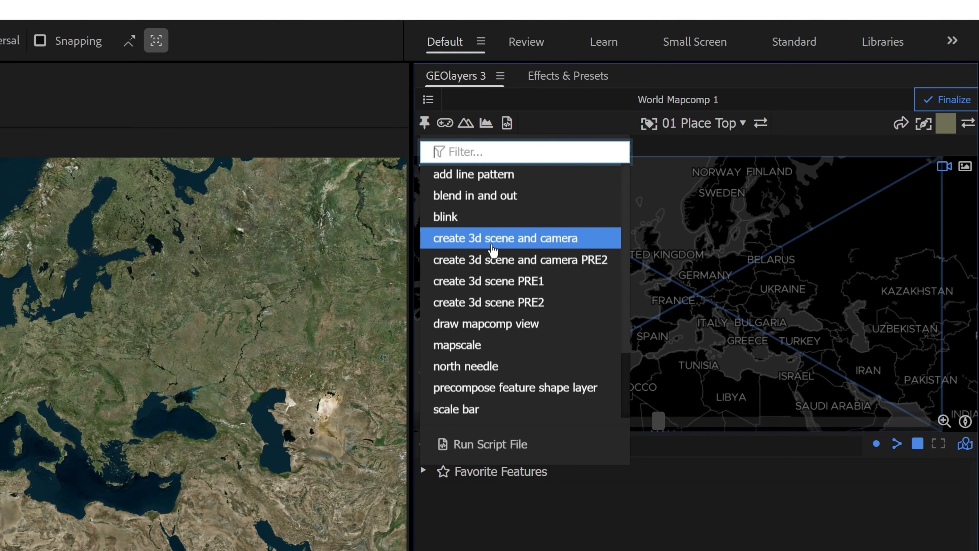
left_click(488, 238)
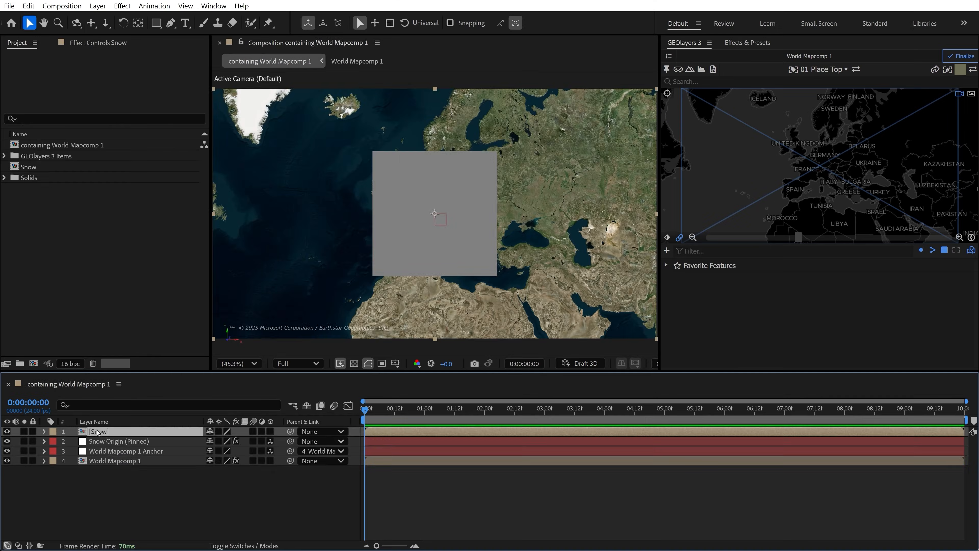
double_click(99, 431)
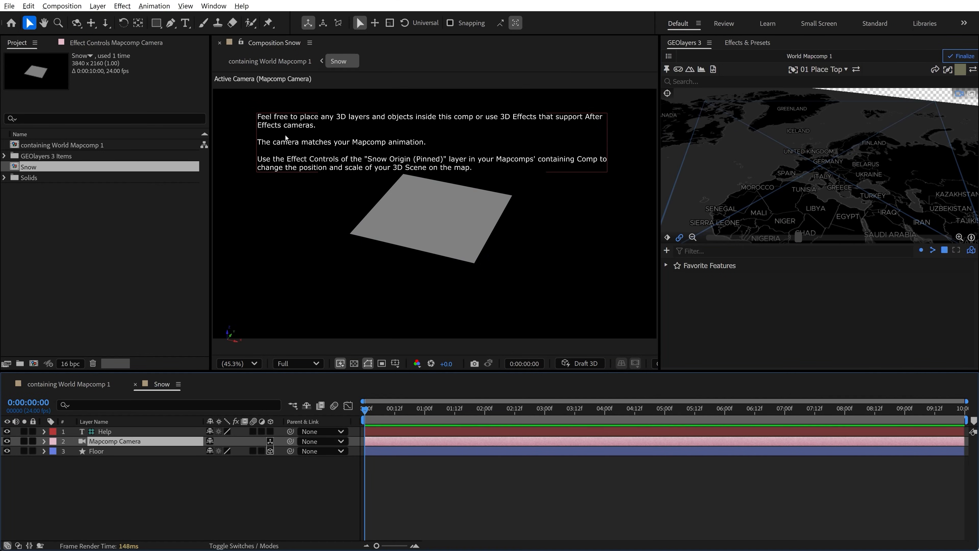
left_click(269, 62)
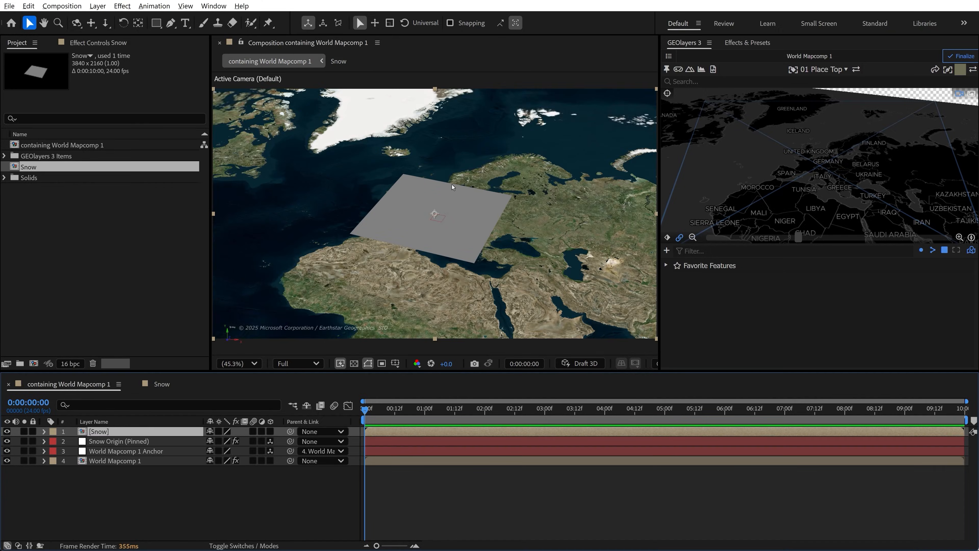
left_click(119, 441)
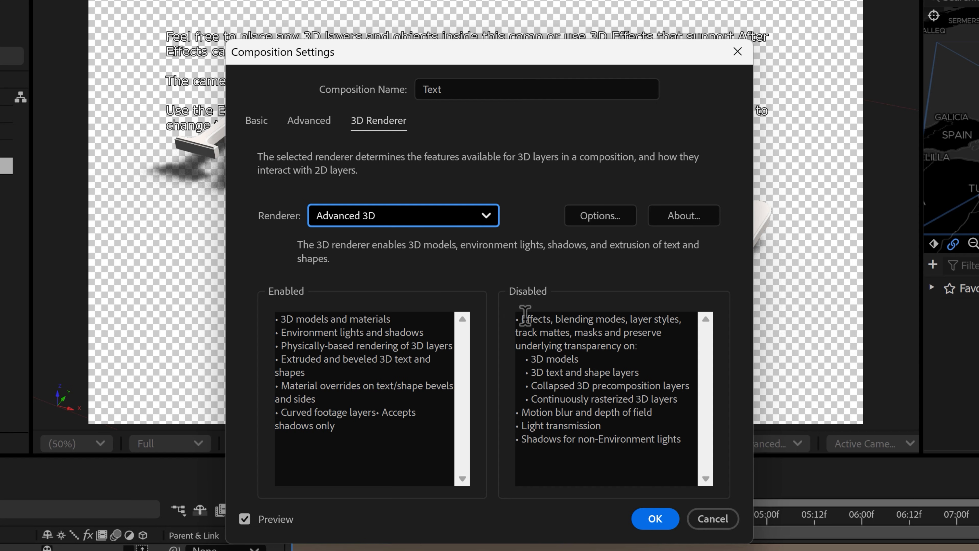
Step: Confirm Advanced 3D as the Text comp's renderer so its extruded 'MAPS!' lettering renders
left_click(655, 519)
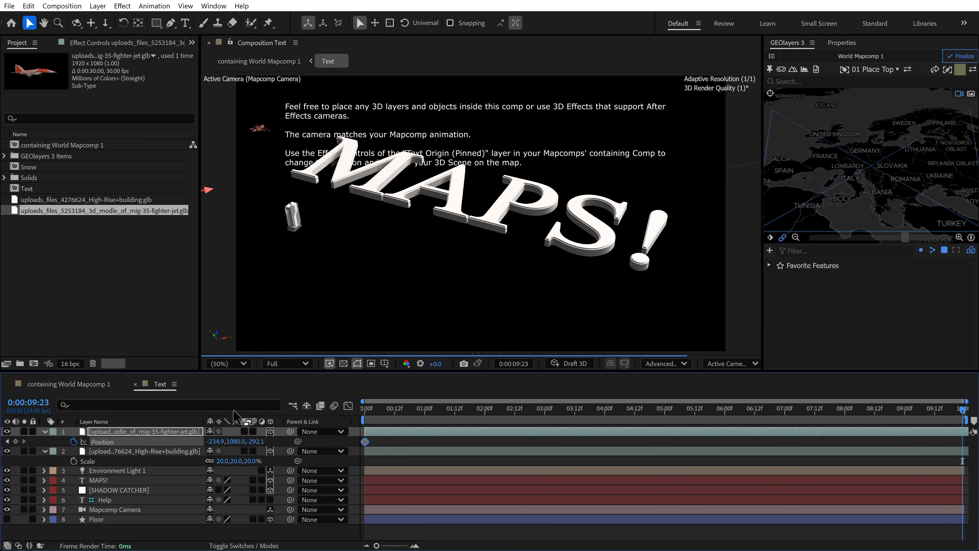
left_click(181, 6)
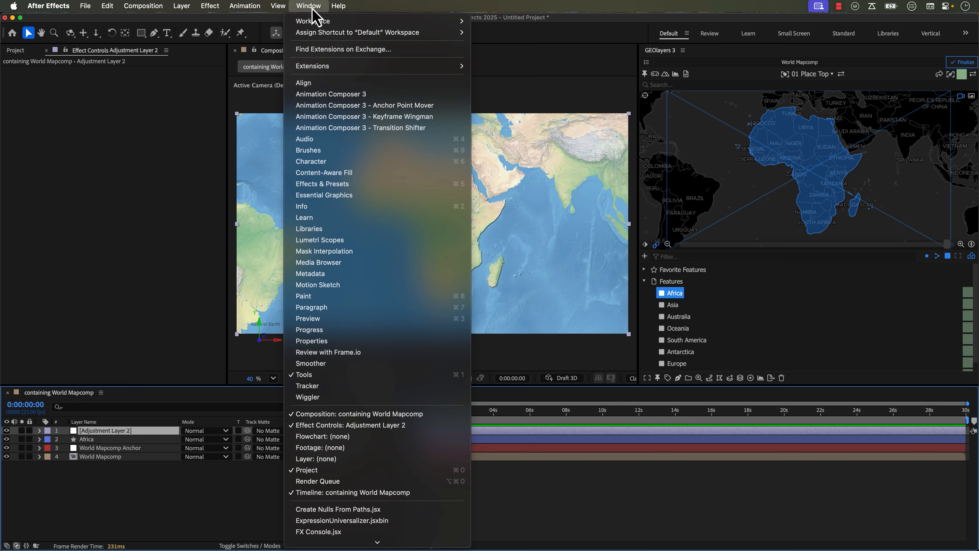
Step: Add Hue/Saturation to the adjustment layer and lower Saturation to desaturate the map
left_click(323, 183)
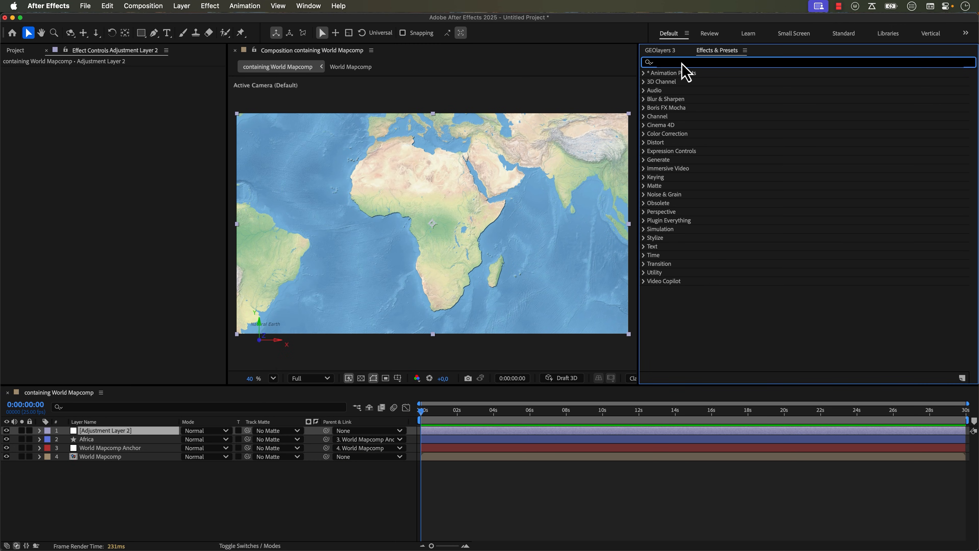
type("hue")
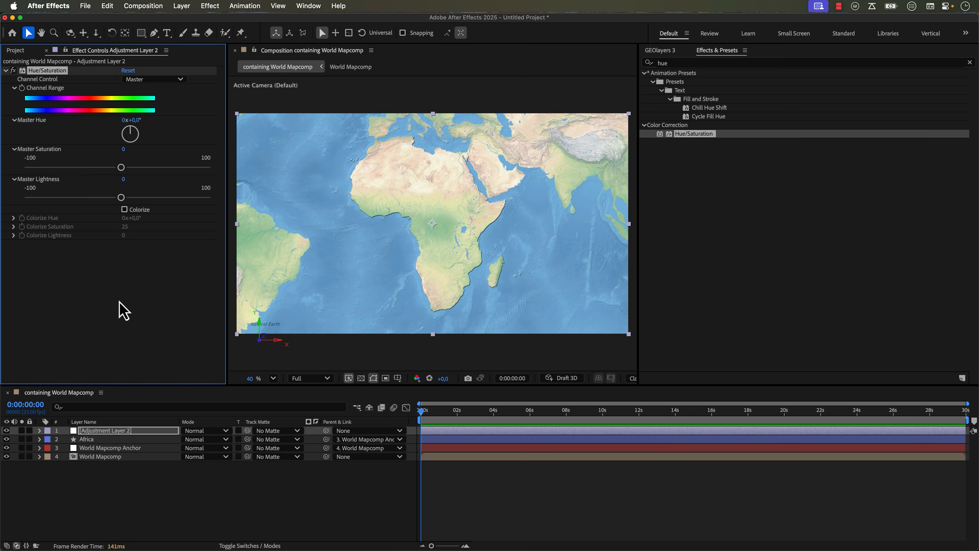
left_click_drag(121, 167, 69, 166)
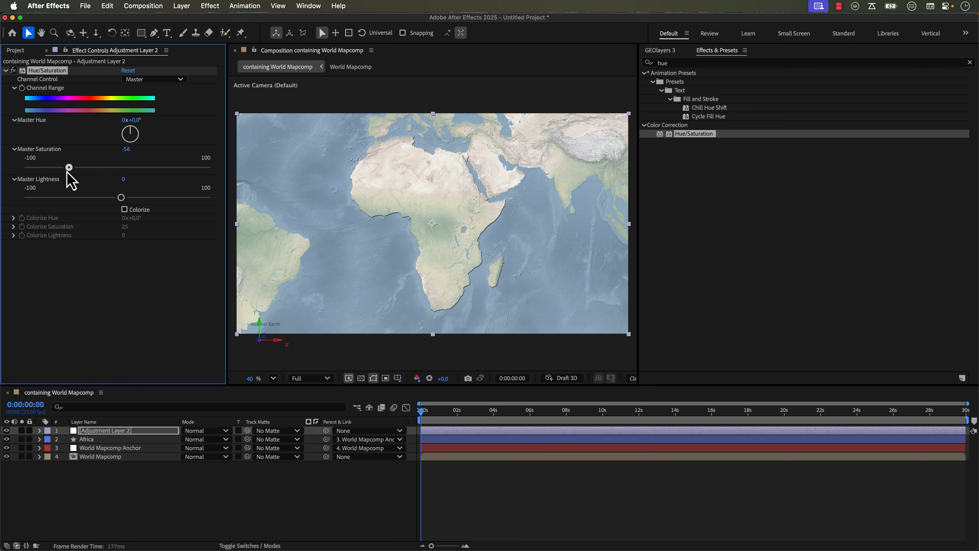
left_click_drag(69, 167, 62, 167)
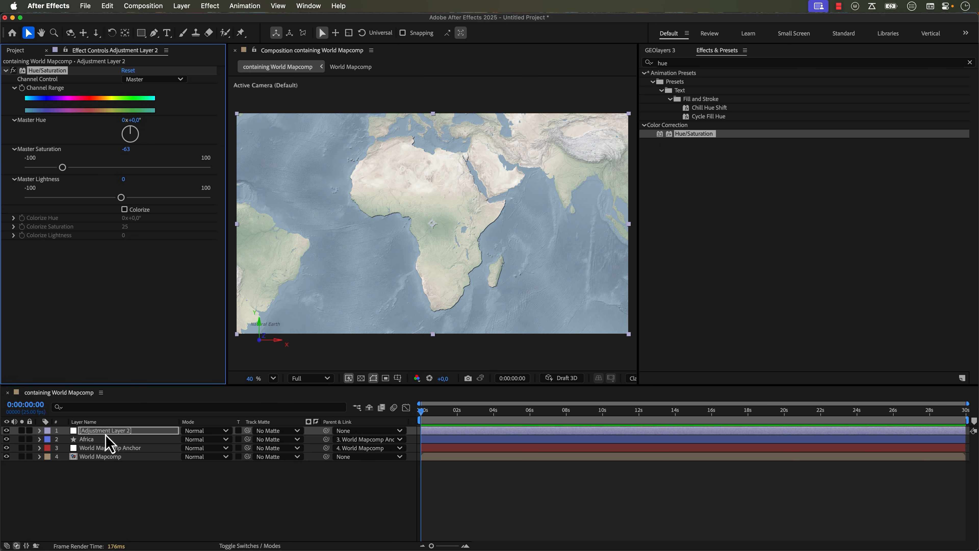
Step: Matte the adjustment to the Africa shape, lower Lightness and add a 3,0 Gaussian Blur outside Africa
left_click(86, 439)
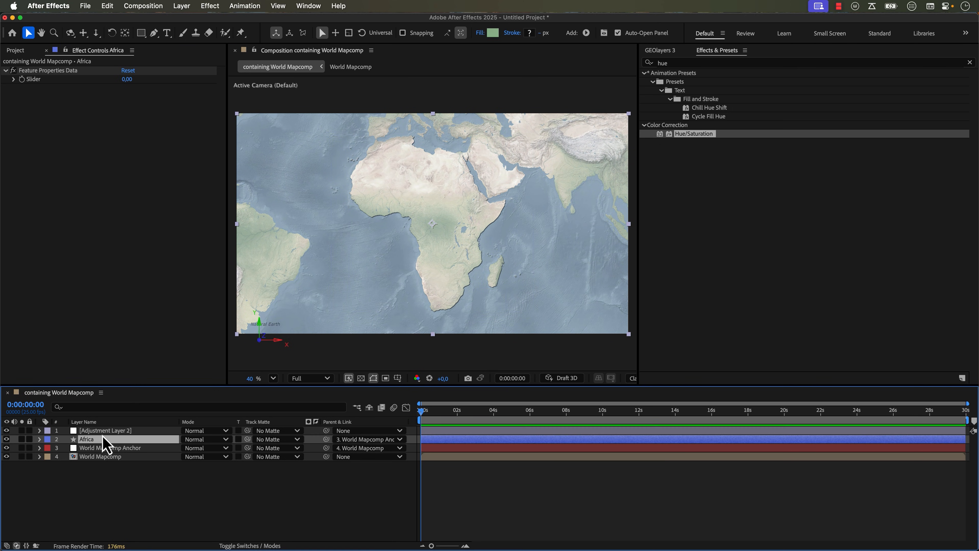
left_click(106, 431)
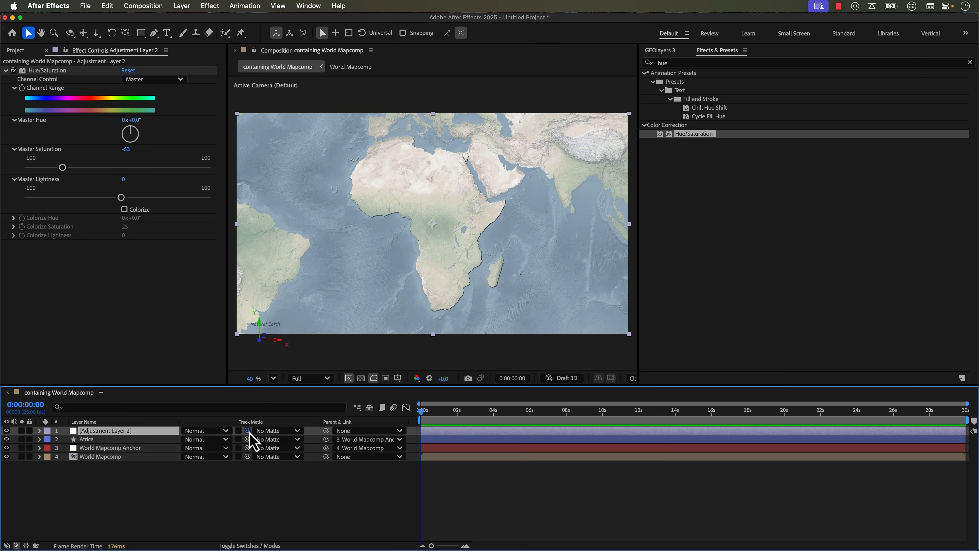
left_click(248, 430)
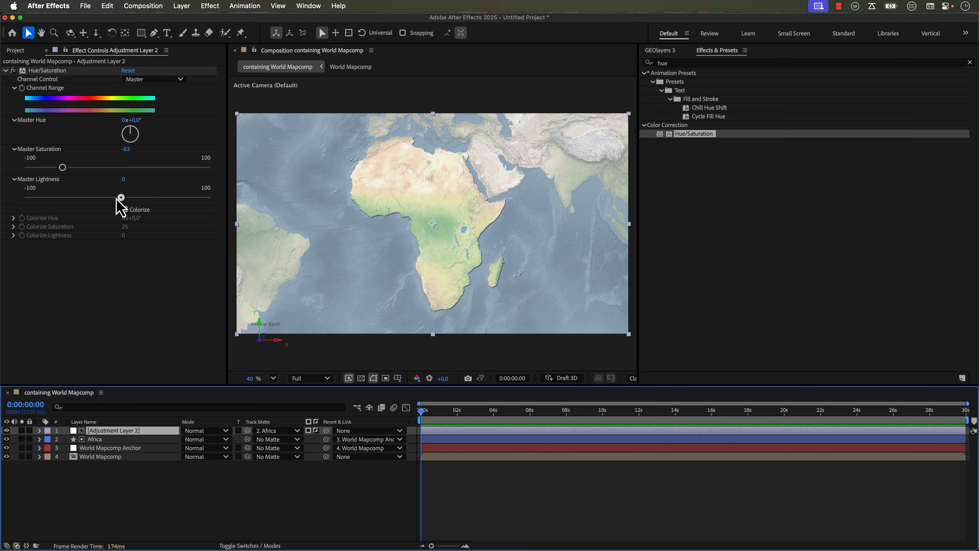
left_click_drag(122, 197, 95, 197)
type("gaus")
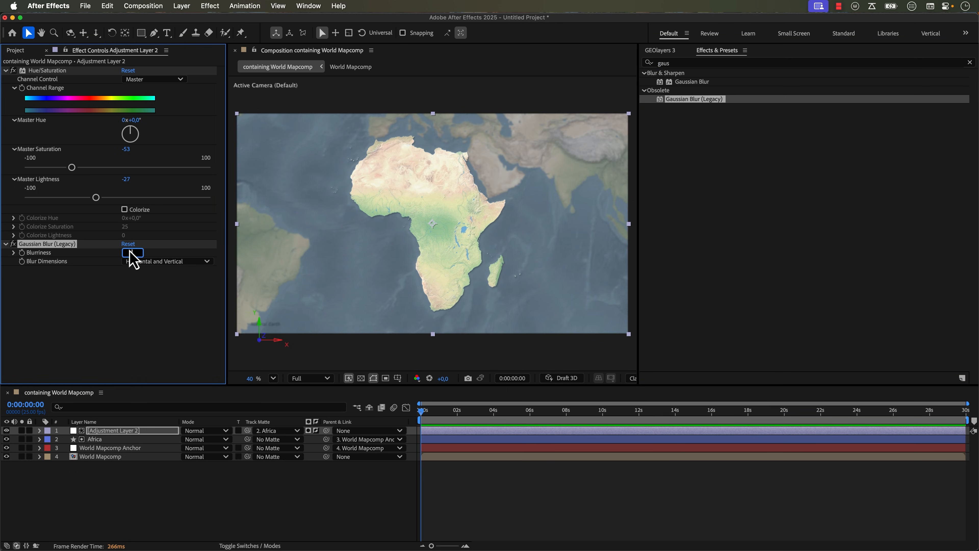
type("3,0")
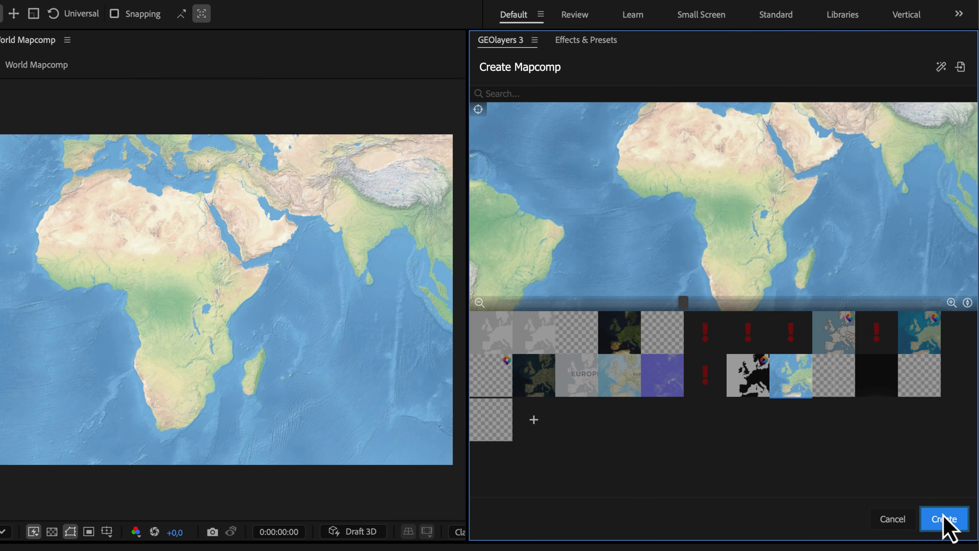
Step: Create the Africa mapcomp and link its Track Matte to the Africa shape layer
left_click(943, 519)
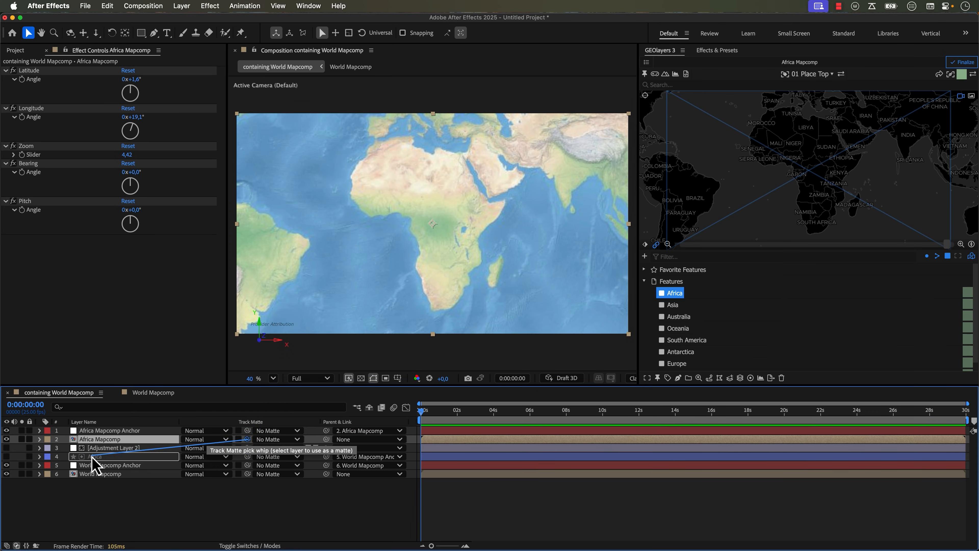
left_click(964, 62)
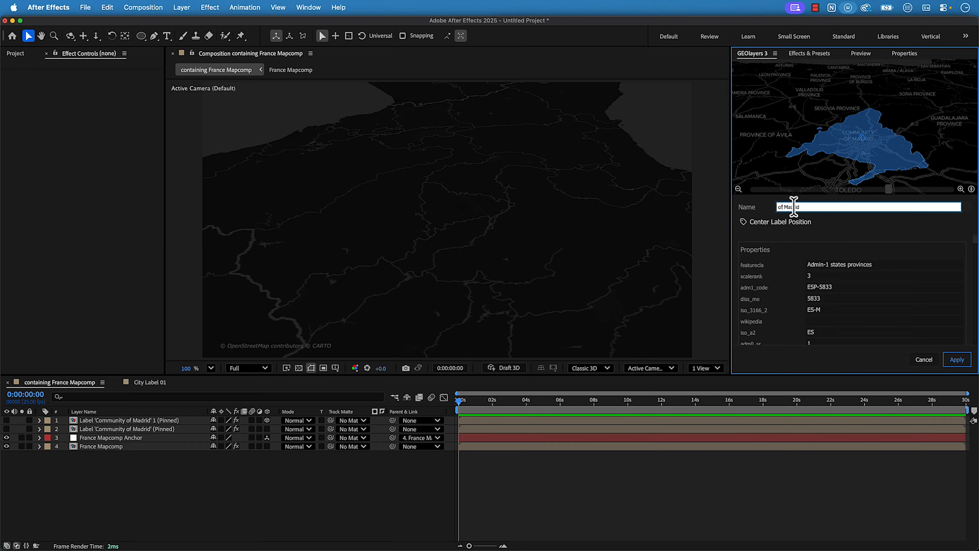
Step: Rename the Madrid label and set up City Label 01 with the Fade Up Characters preset
left_click(956, 359)
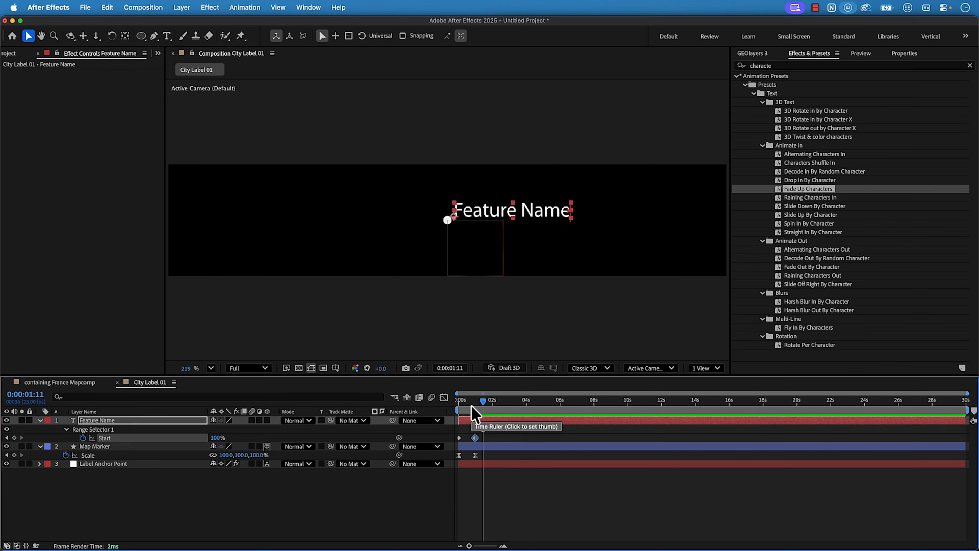
left_click(860, 53)
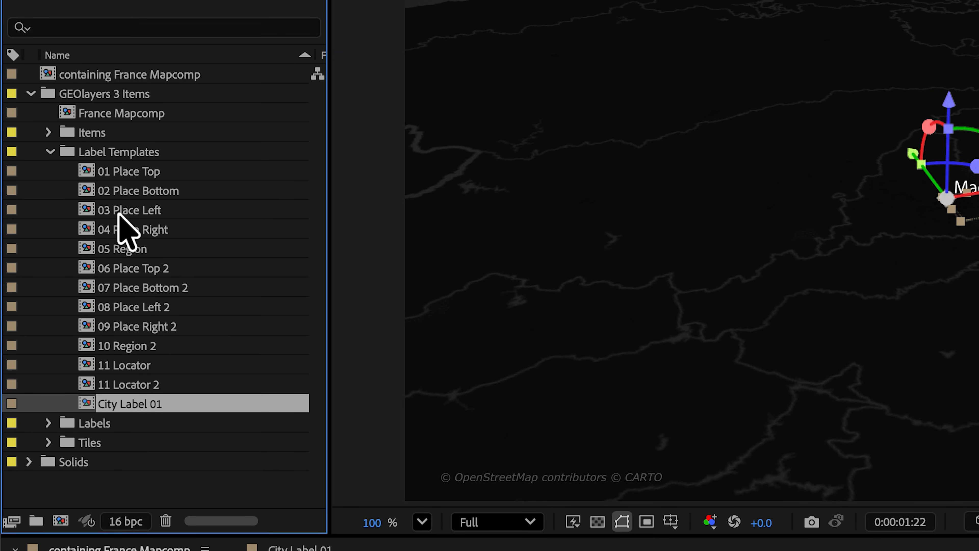
double_click(129, 403)
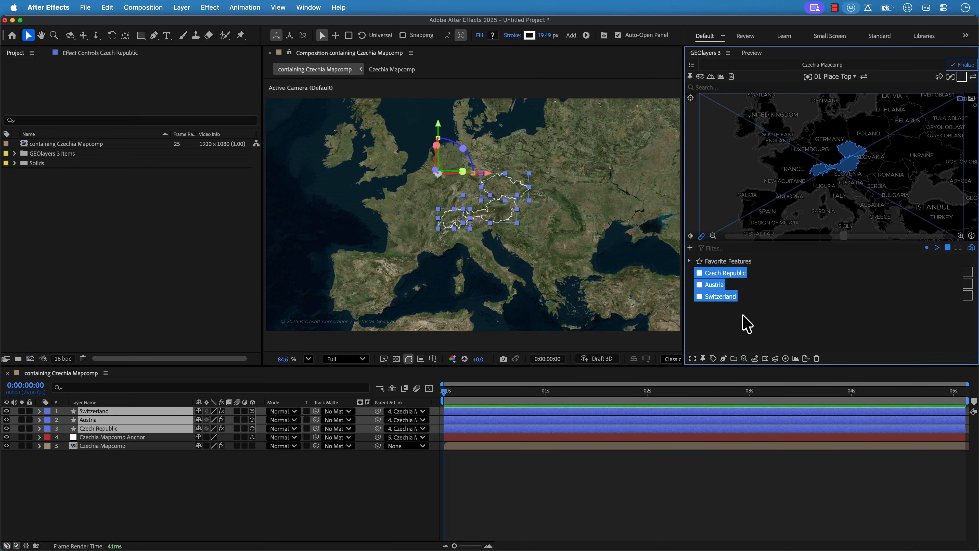
Step: Run the 'blend in and out' script to give Switzerland, Austria and Czech Republic opacity fades
left_click(731, 77)
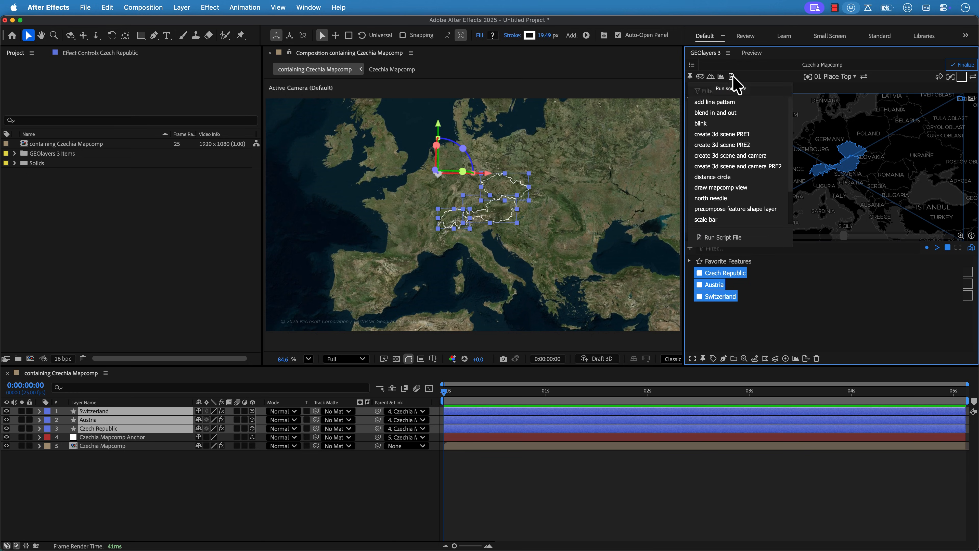
mouse_move(740, 116)
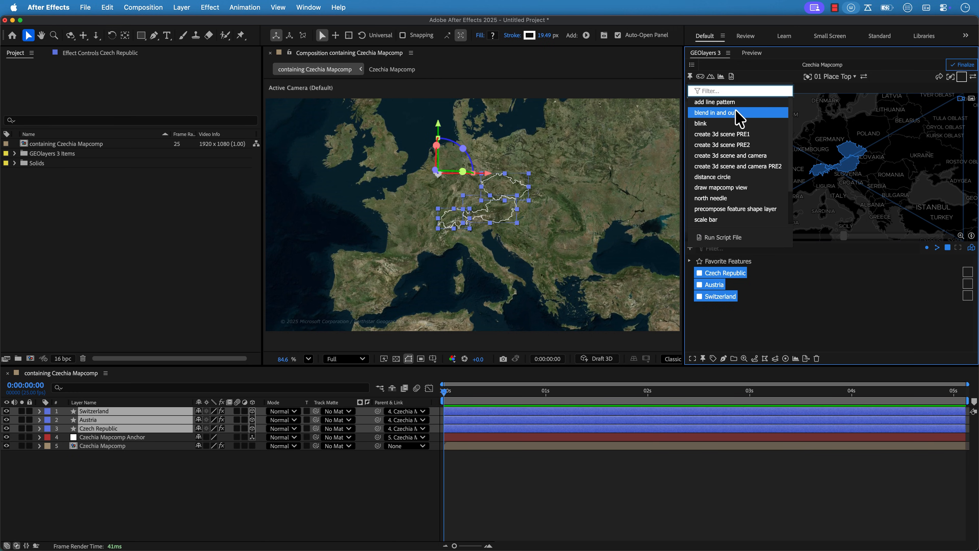
left_click(722, 112)
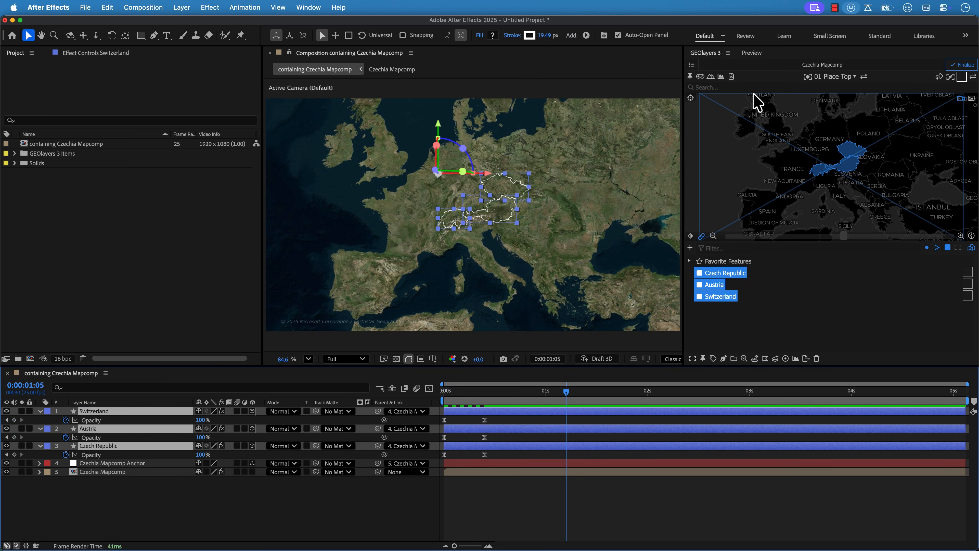
left_click(731, 77)
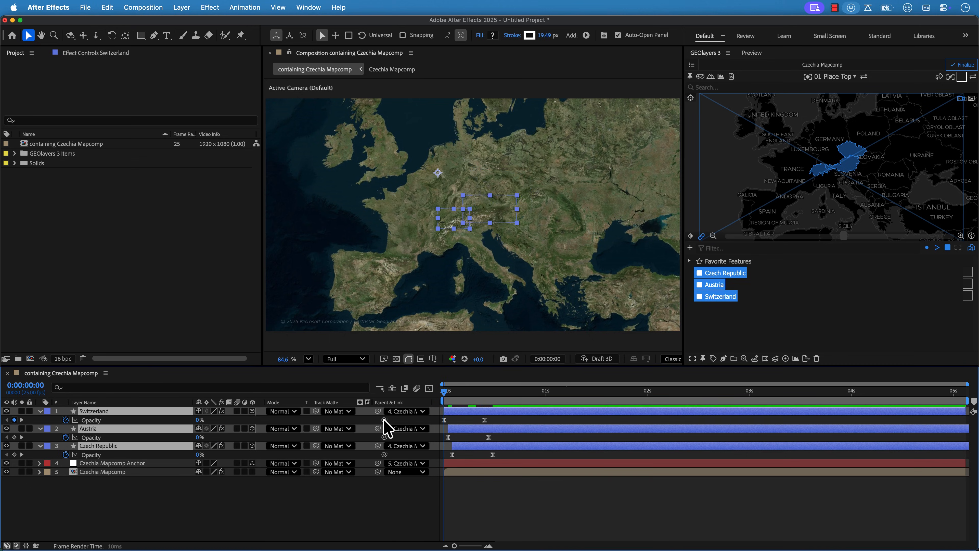
left_click(599, 392)
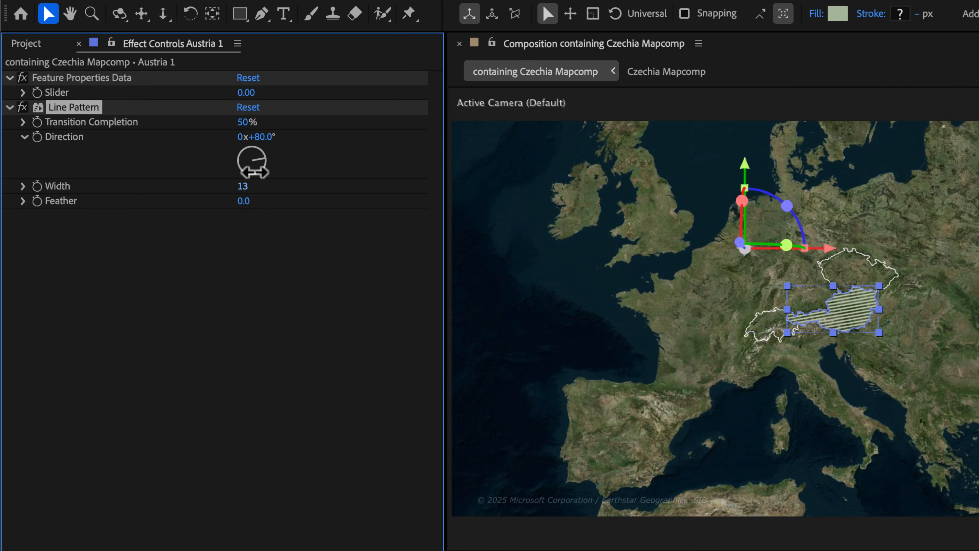
Step: Lower Austria's Line Pattern Width from 13 to 4 for finer stripes
left_click_drag(242, 186, 190, 185)
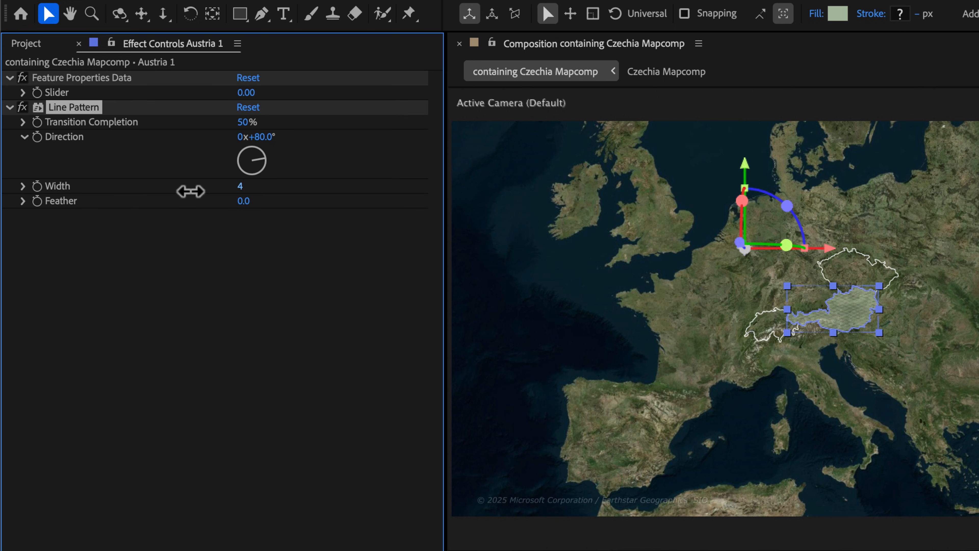